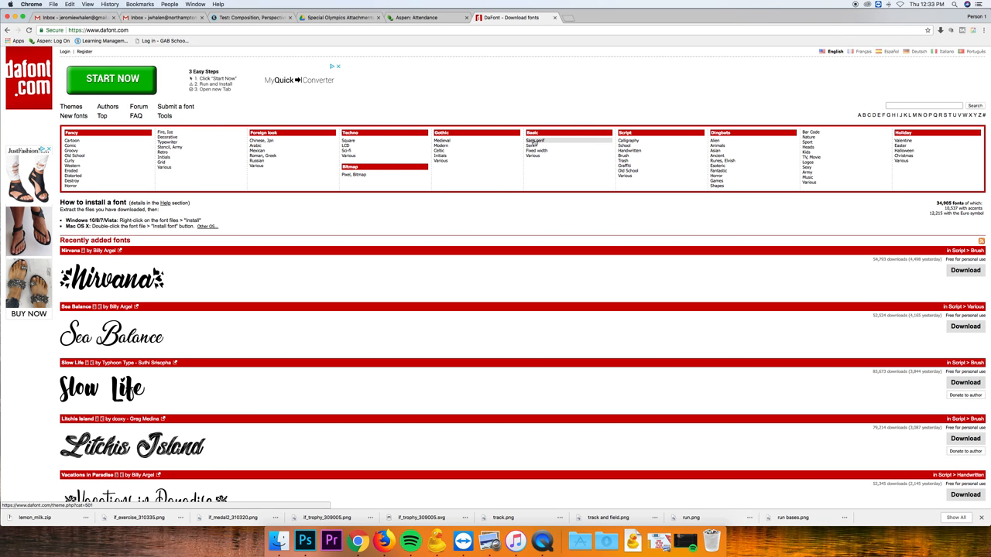
Step: Browse to the Basic > Sans serif category, listing Bebas Neue, Lemon Milk and Roboto
{"action": "left_click", "coordinate": [536, 141]}
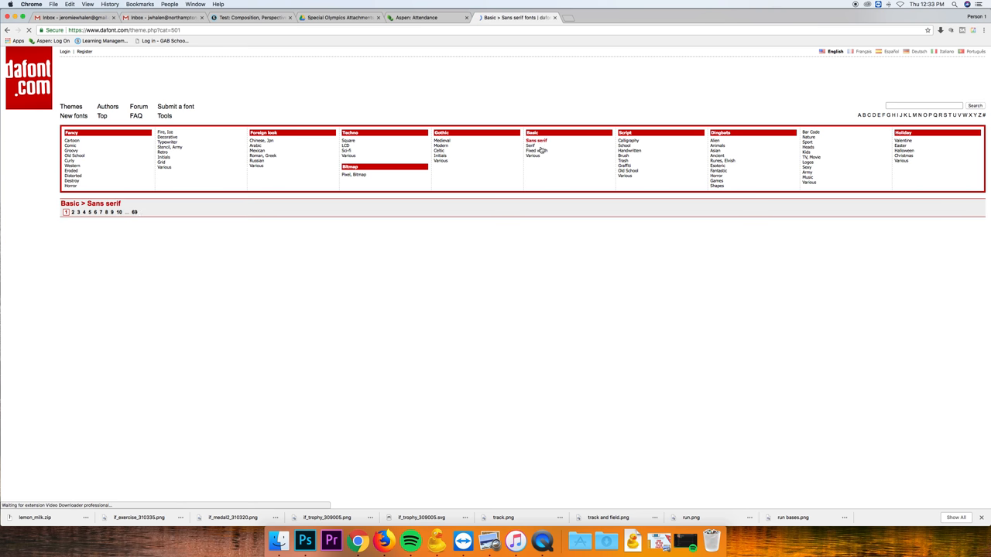
{"action": "left_click", "coordinate": [536, 145]}
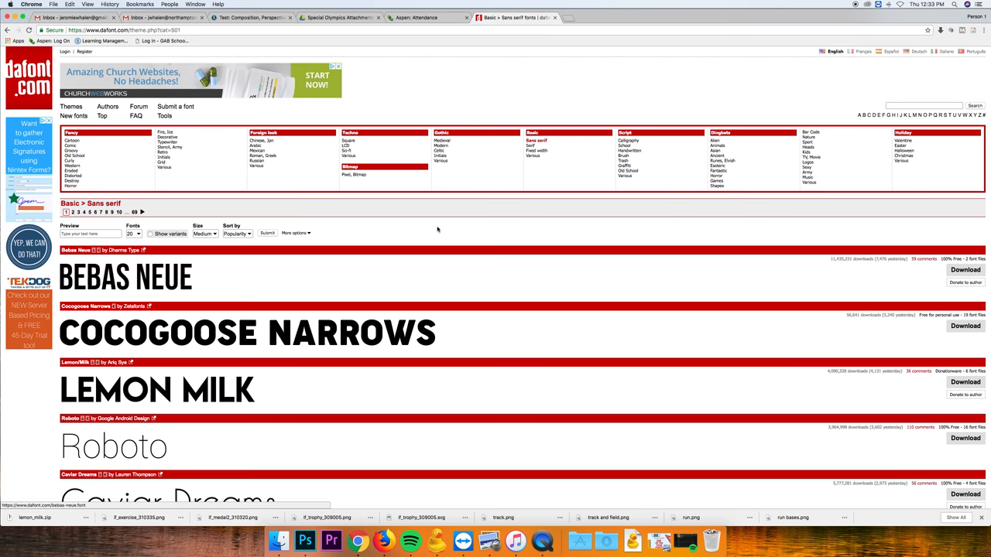
{"action": "type", "text": "Northan"}
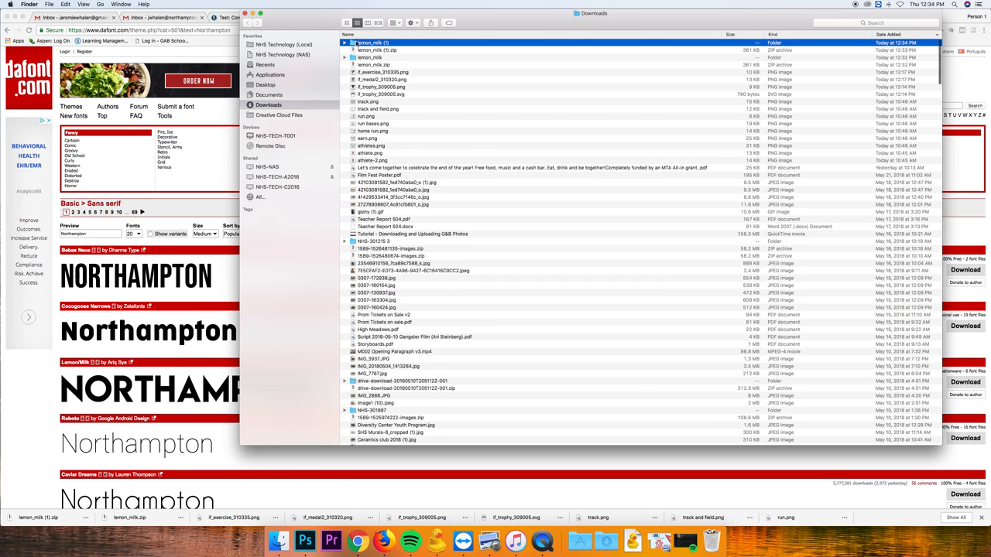
Step: Enter the lemon_milk folder in Downloads and preview LemonMilklight.otf
{"action": "double_click", "coordinate": [374, 42]}
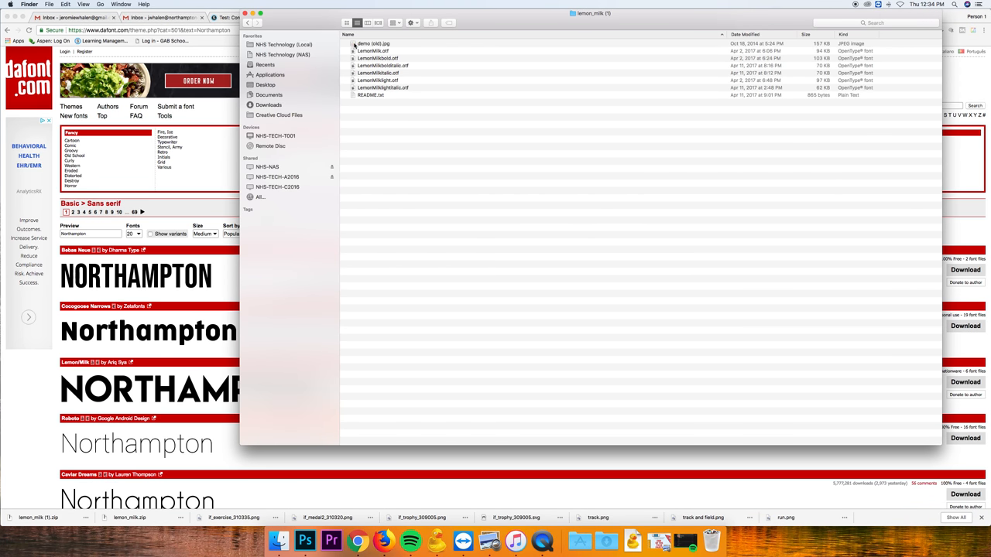
{"action": "left_click", "coordinate": [374, 52]}
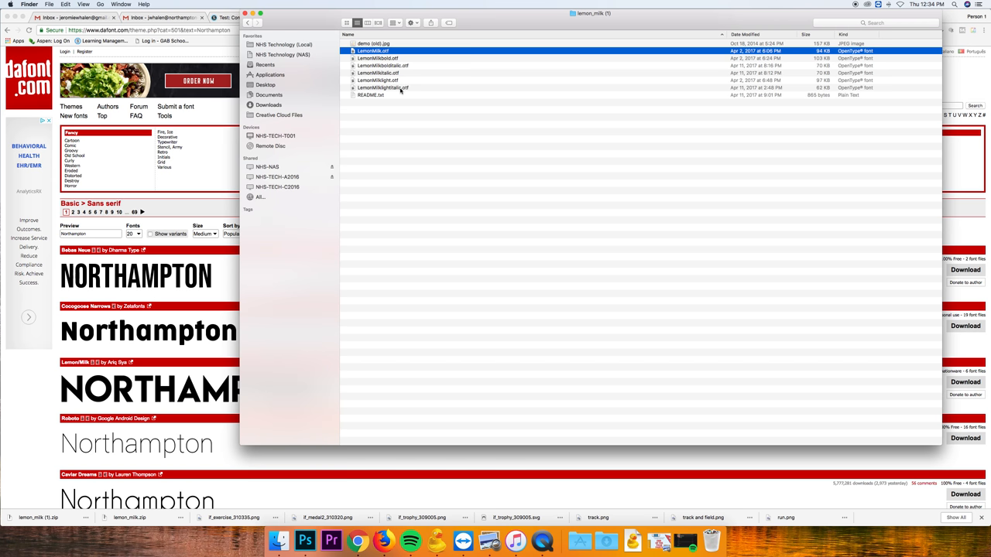
{"action": "left_click", "coordinate": [382, 87]}
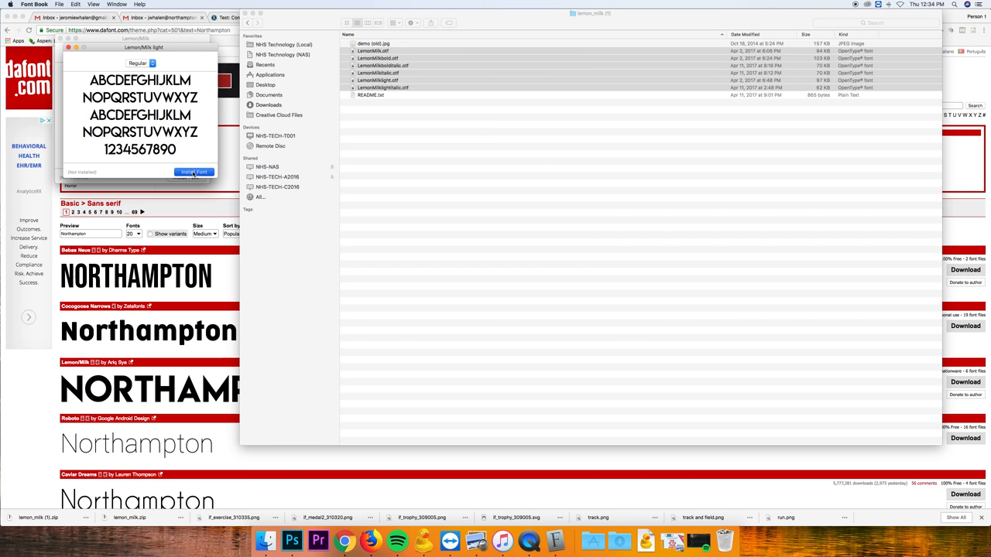
Step: Install LemonMilk light and view it under Font Book's User collection
{"action": "left_click", "coordinate": [194, 172]}
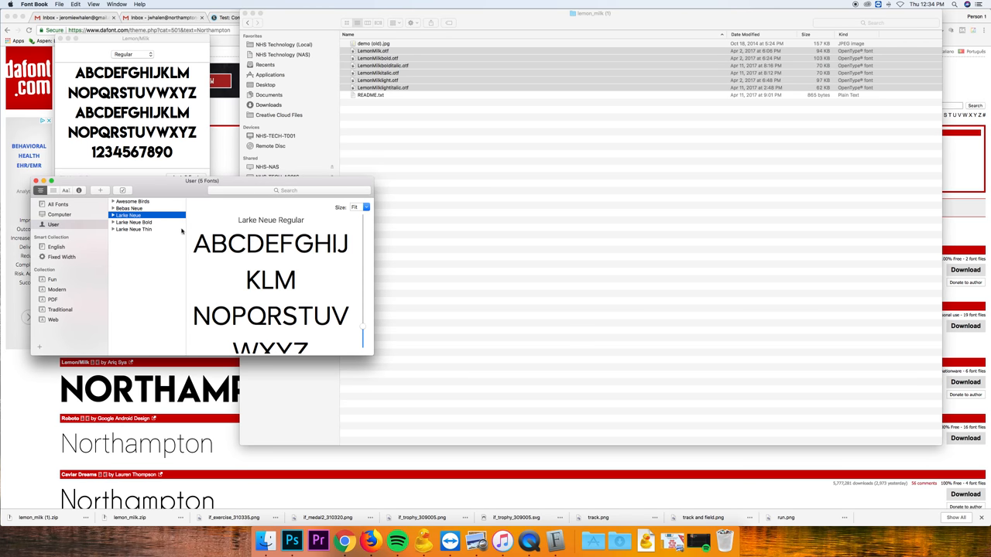
{"action": "left_click", "coordinate": [134, 235]}
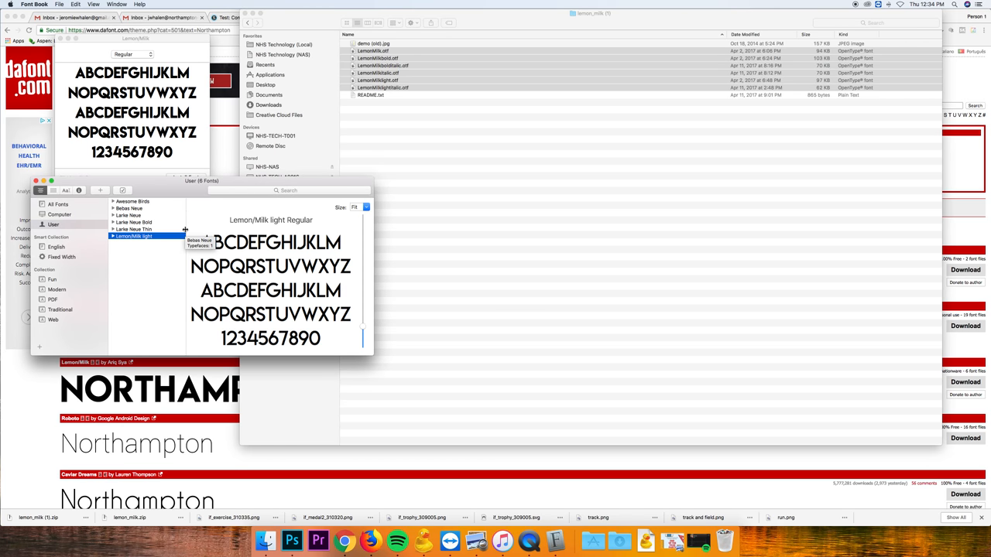